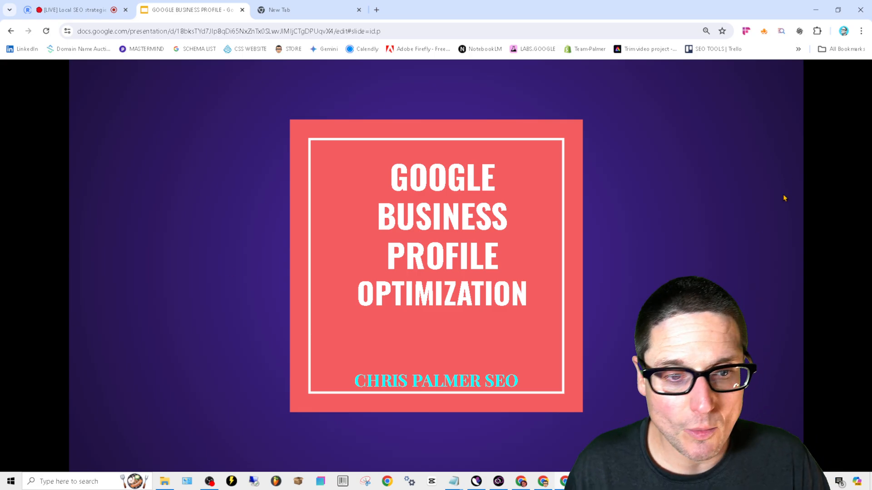
pyautogui.moveTo(816, 11)
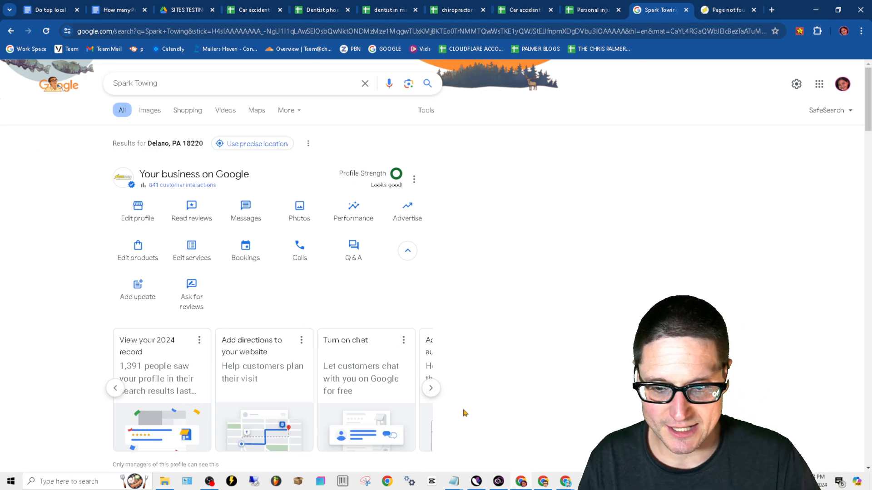
# Dismiss the Set up booking card via its options menu.
pyautogui.scroll(-3)
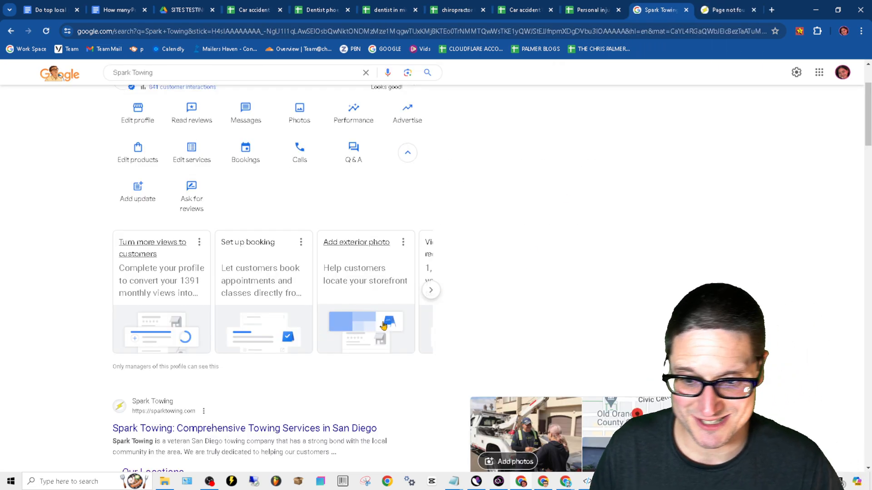
pyautogui.moveTo(105, 311)
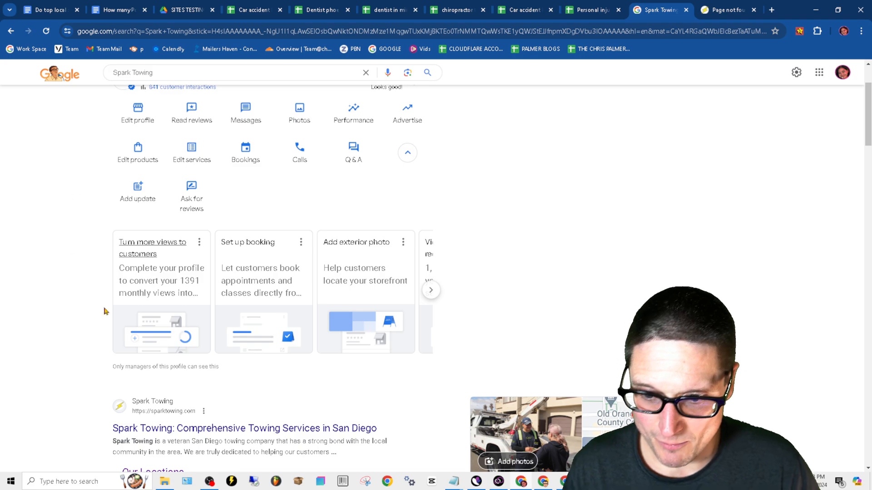
pyautogui.moveTo(278, 256)
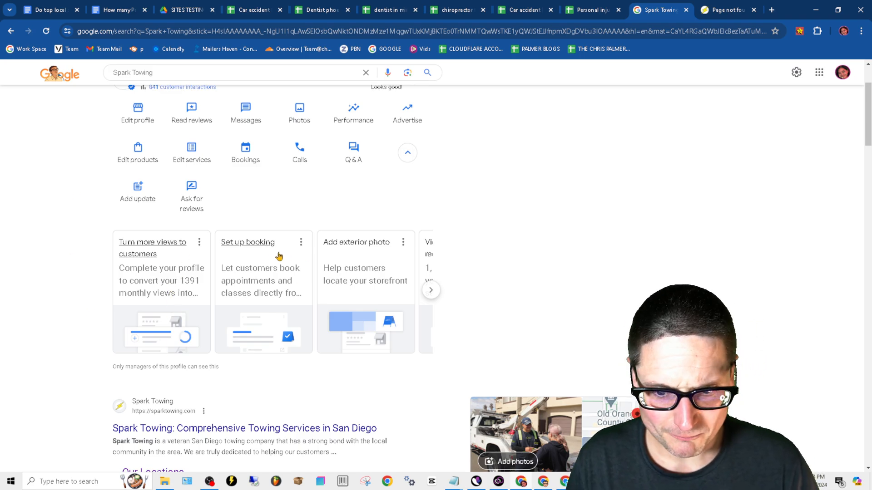
pyautogui.click(300, 242)
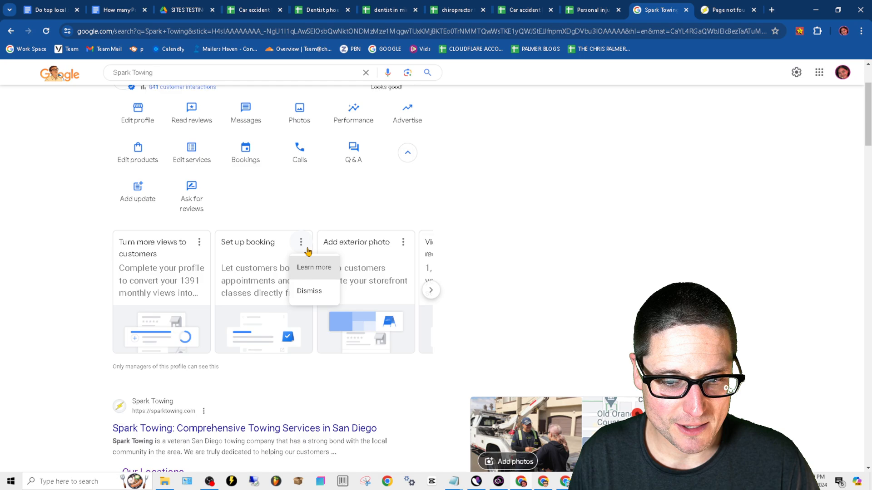
pyautogui.click(308, 291)
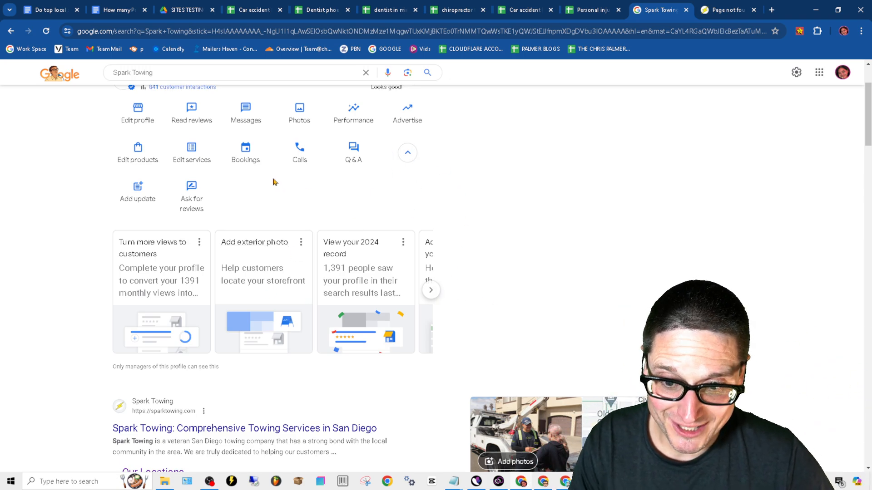
pyautogui.moveTo(296, 186)
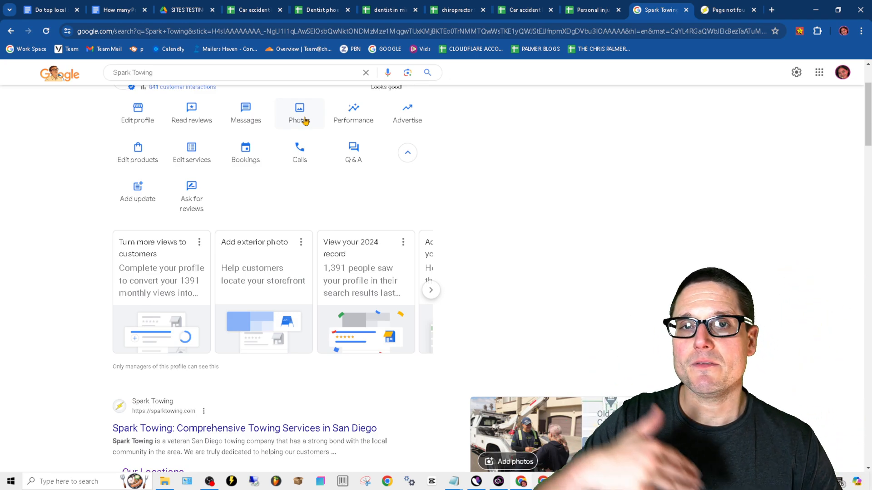
pyautogui.moveTo(300, 249)
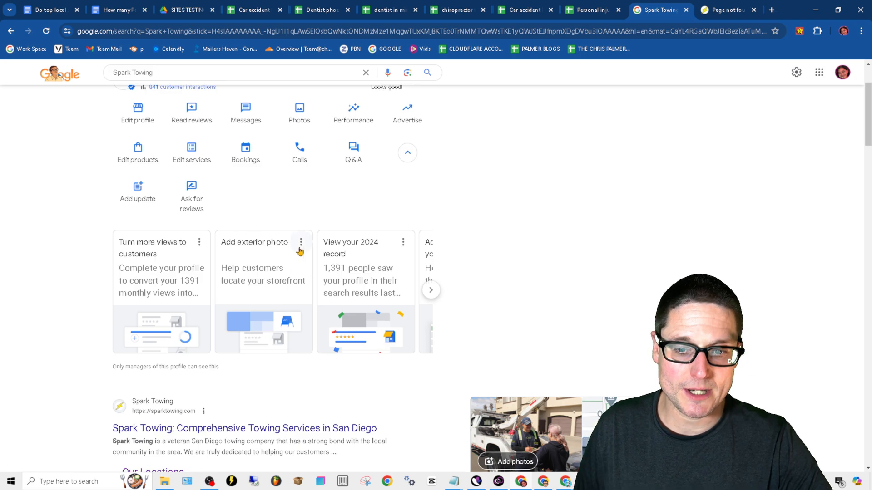
pyautogui.moveTo(479, 245)
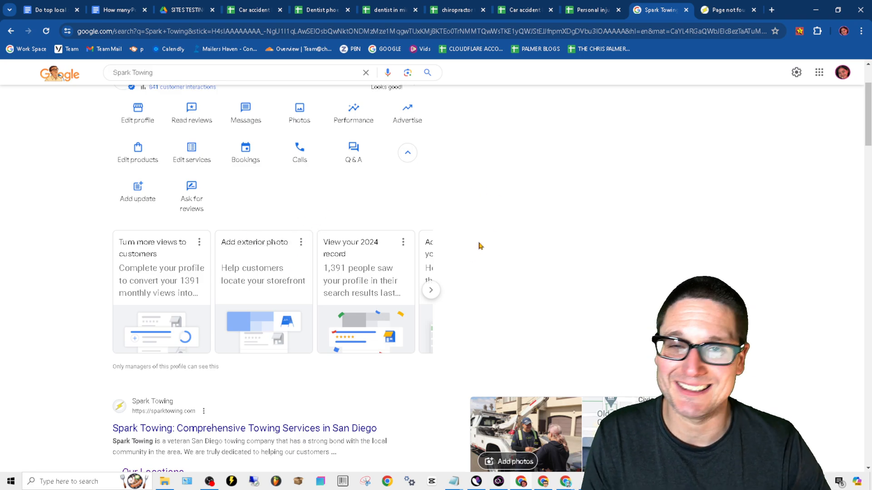
pyautogui.moveTo(360, 242)
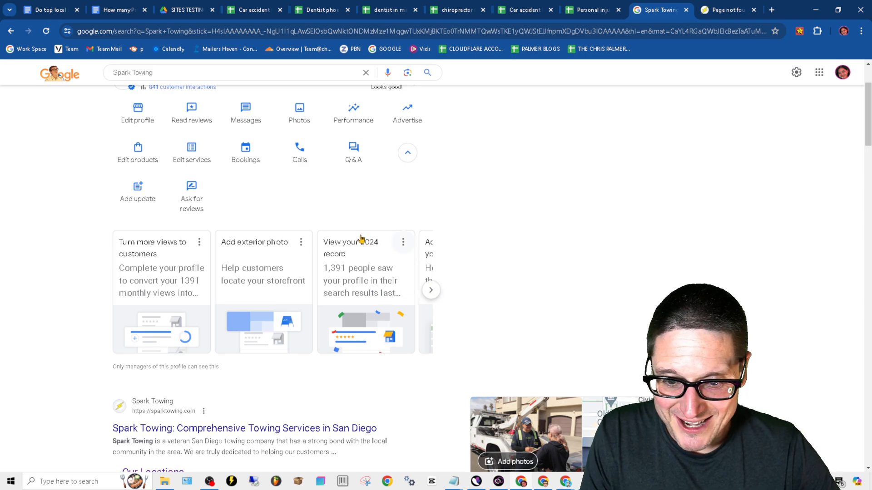
# Advance the suggestion carousel to show directions, chat and address autocomplete cards.
pyautogui.click(430, 290)
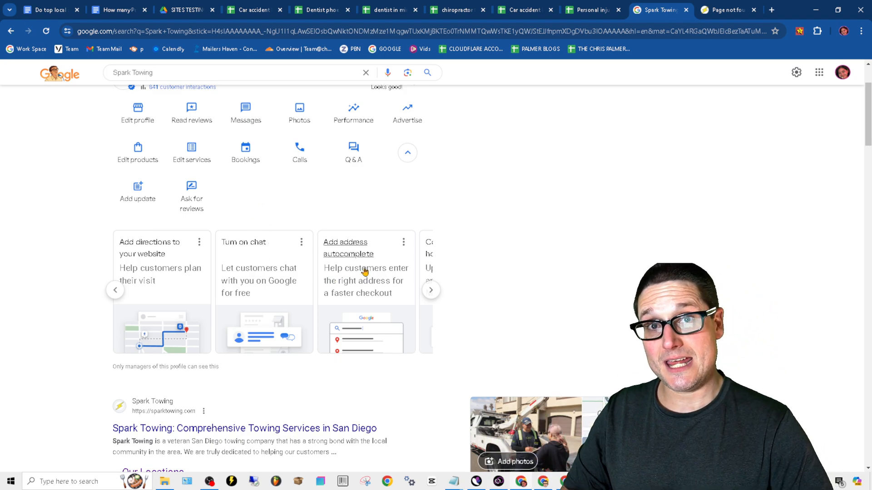
pyautogui.moveTo(464, 218)
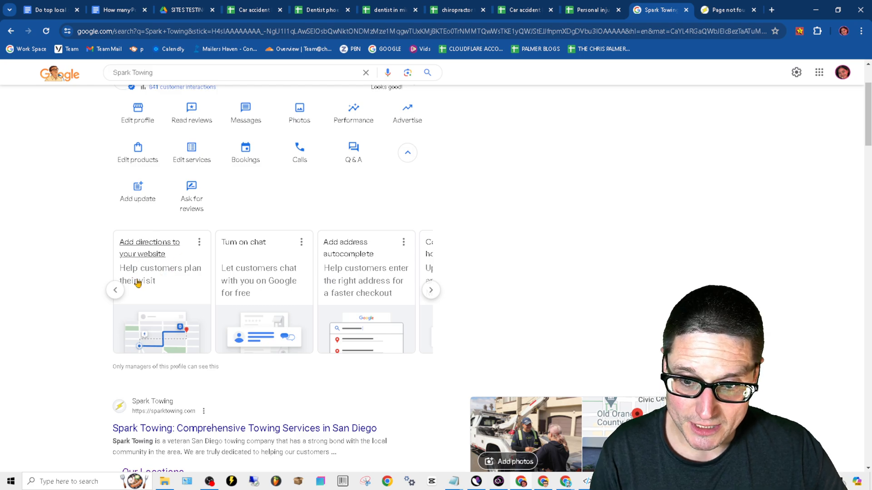
pyautogui.moveTo(274, 288)
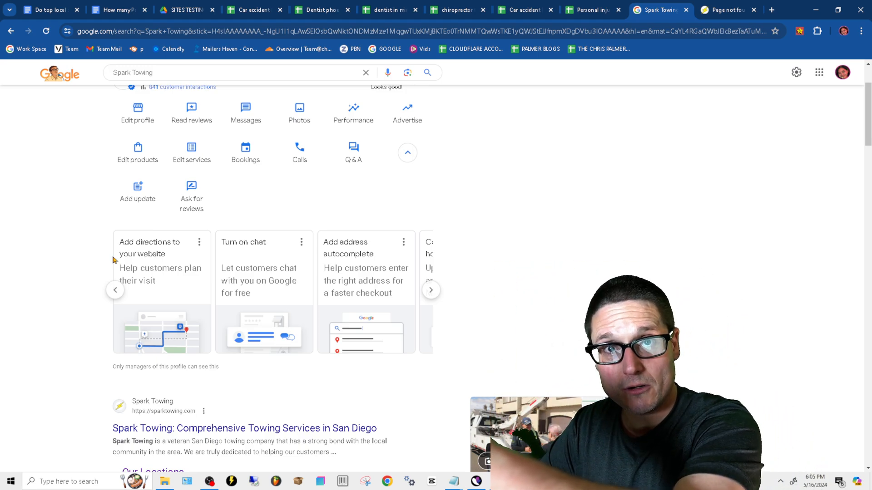
pyautogui.moveTo(83, 252)
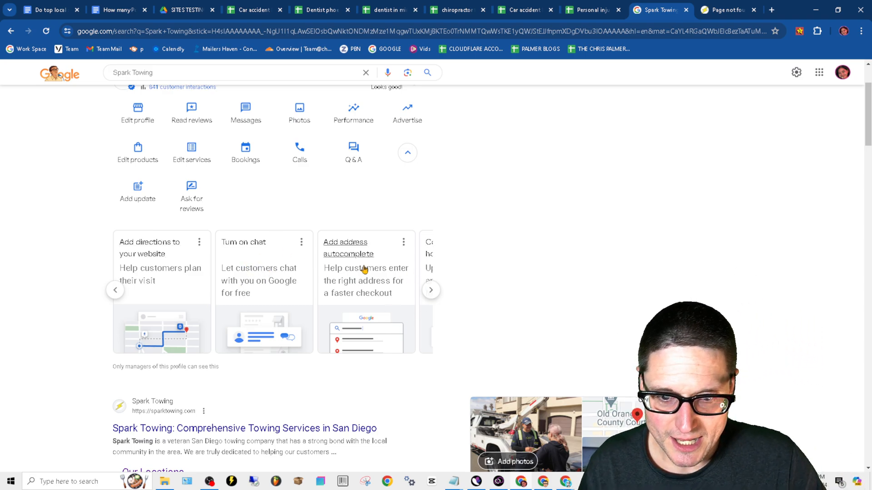
pyautogui.moveTo(346, 312)
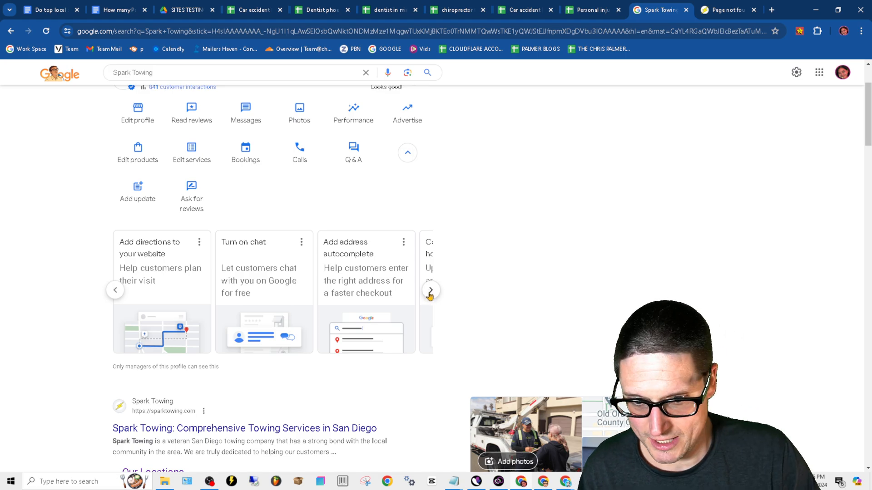
# View and close the address autocomplete details, then advance to holiday-hours and map cards.
pyautogui.click(366, 279)
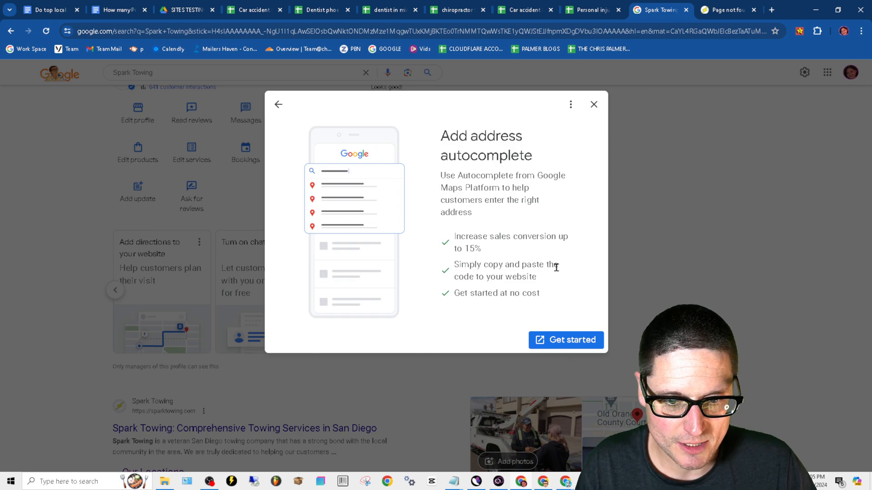
pyautogui.click(594, 104)
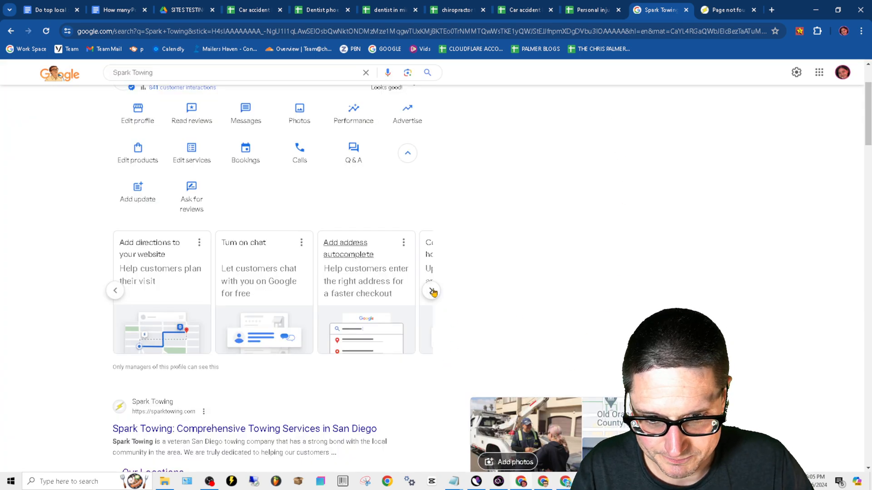
pyautogui.click(430, 291)
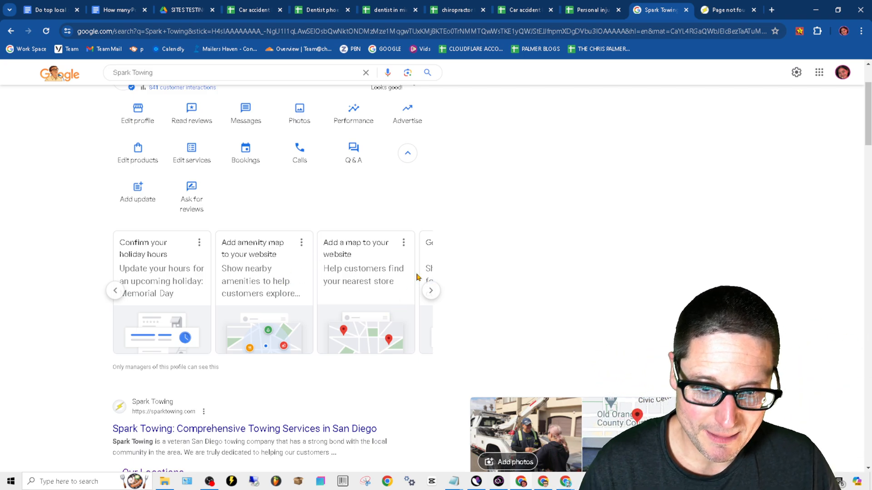
# Advance the carousel to the last cards, ending with Create an offer.
pyautogui.click(431, 290)
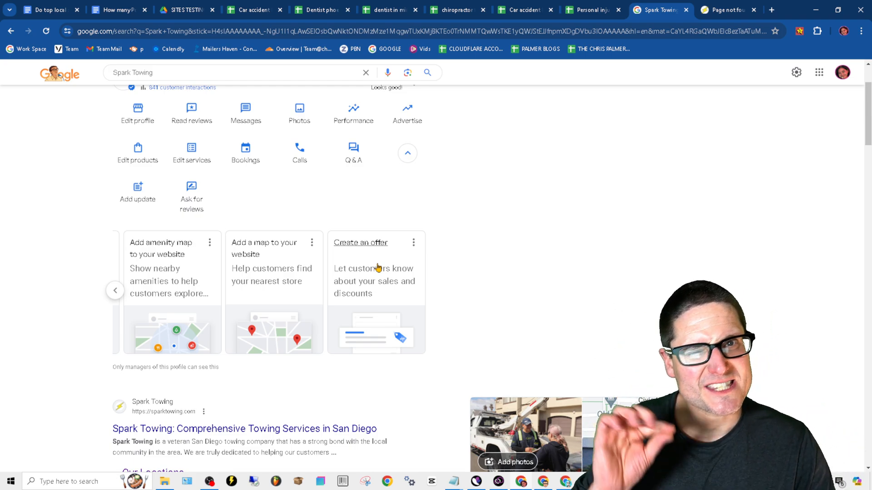
pyautogui.moveTo(471, 265)
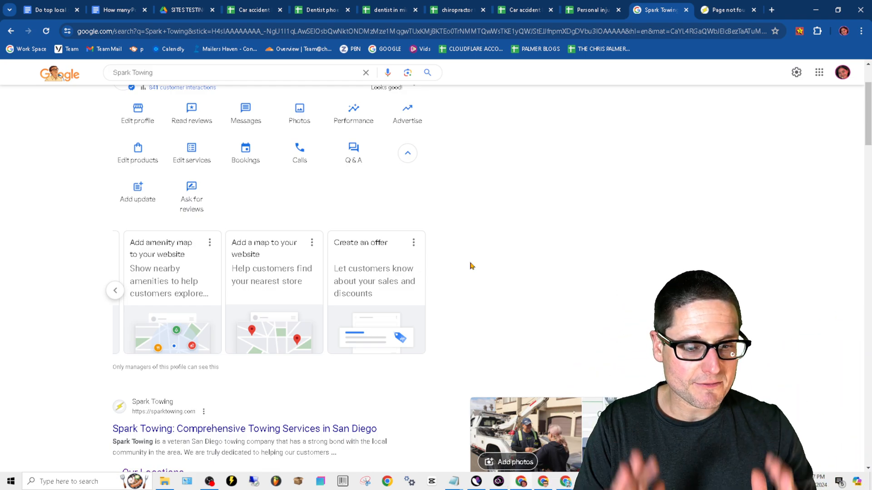
pyautogui.moveTo(485, 165)
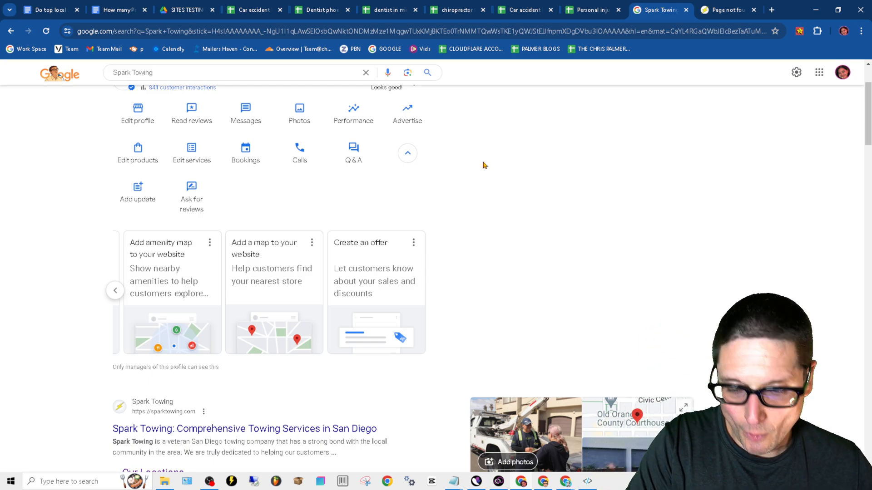
pyautogui.moveTo(571, 221)
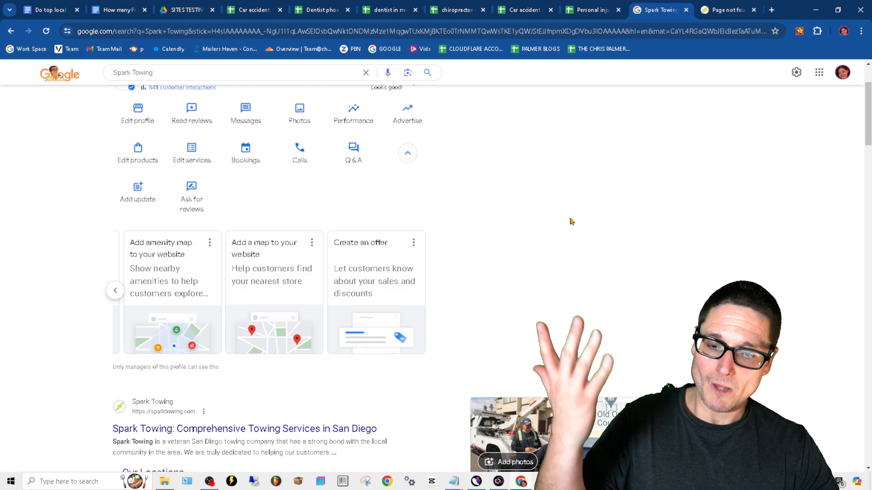